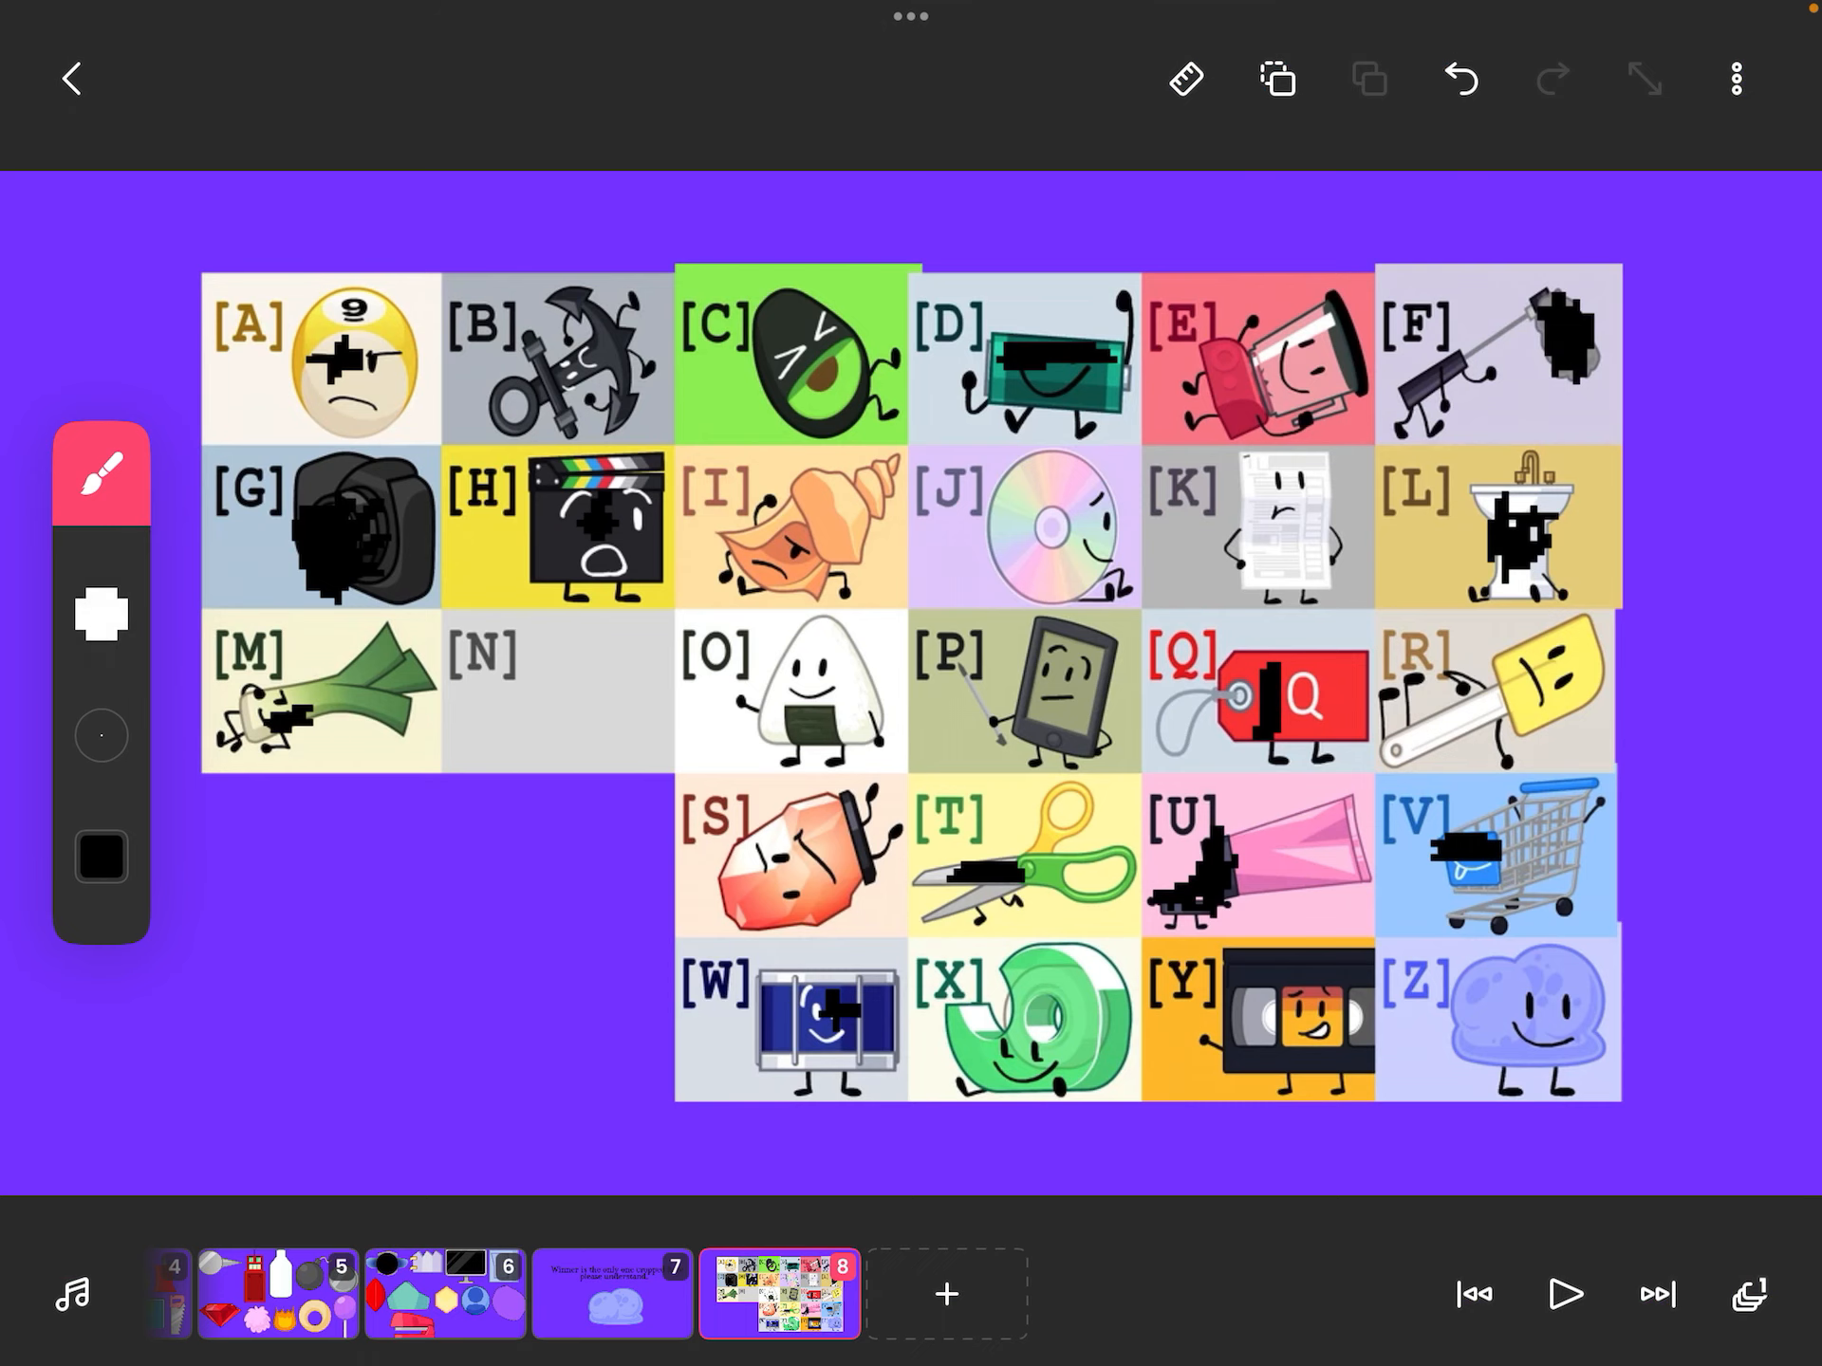
- Choose the rough textured pencil/crayon brush in place of the blocky square brush
{"action": "left_click", "coordinate": [101, 613]}
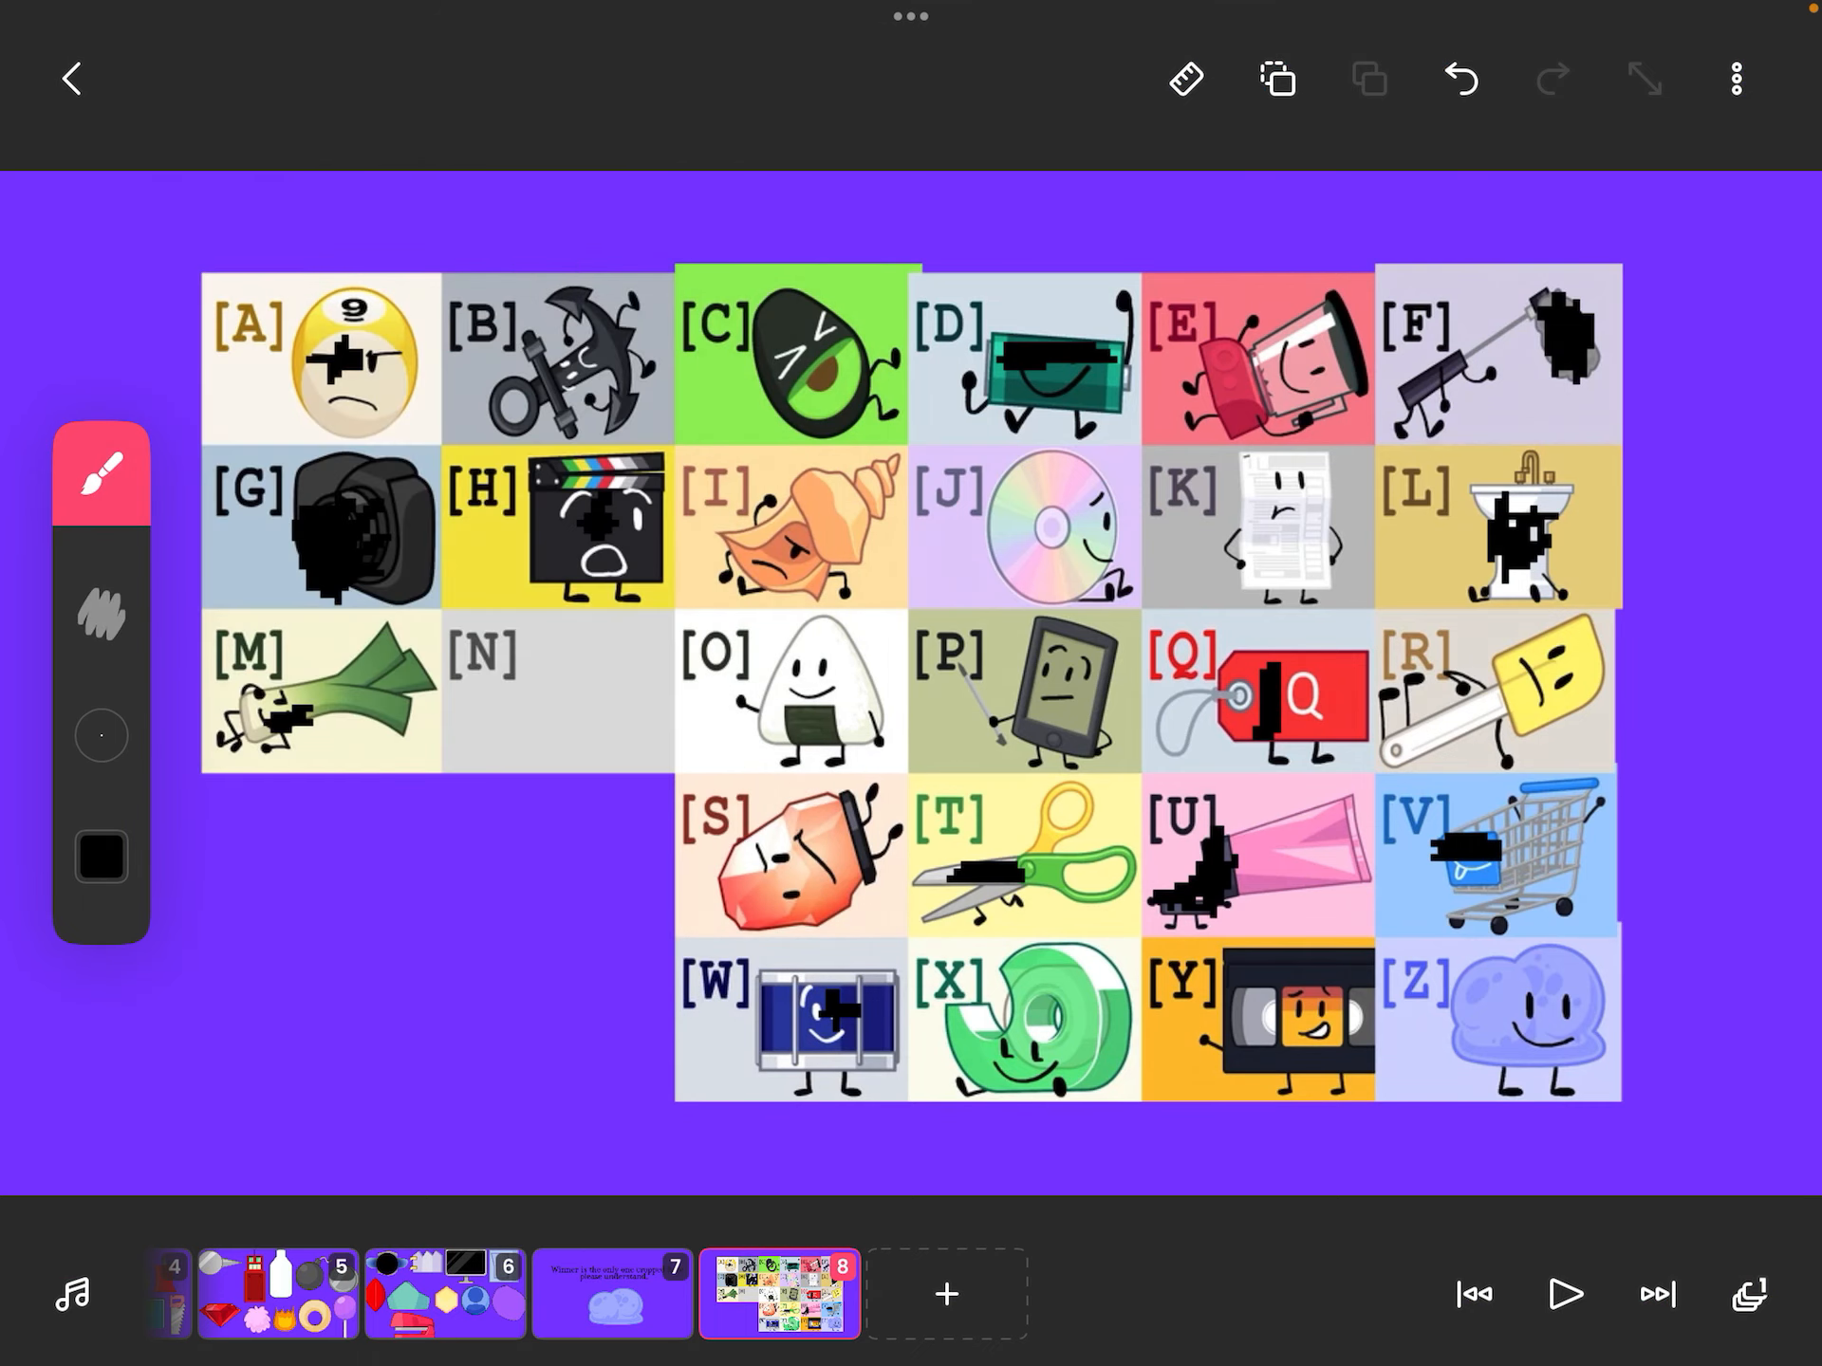